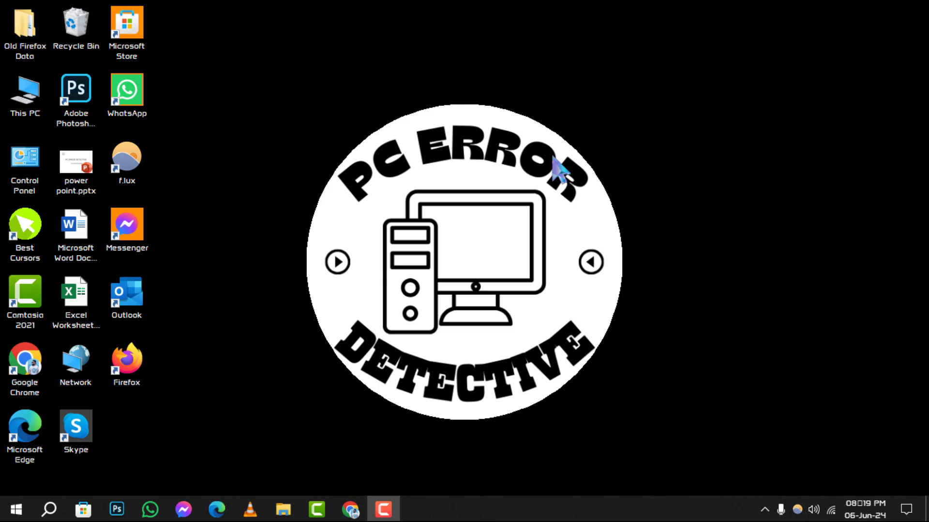
- Launch Google Chrome from the desktop shortcut, landing on the Google homepage
left_click(351, 509)
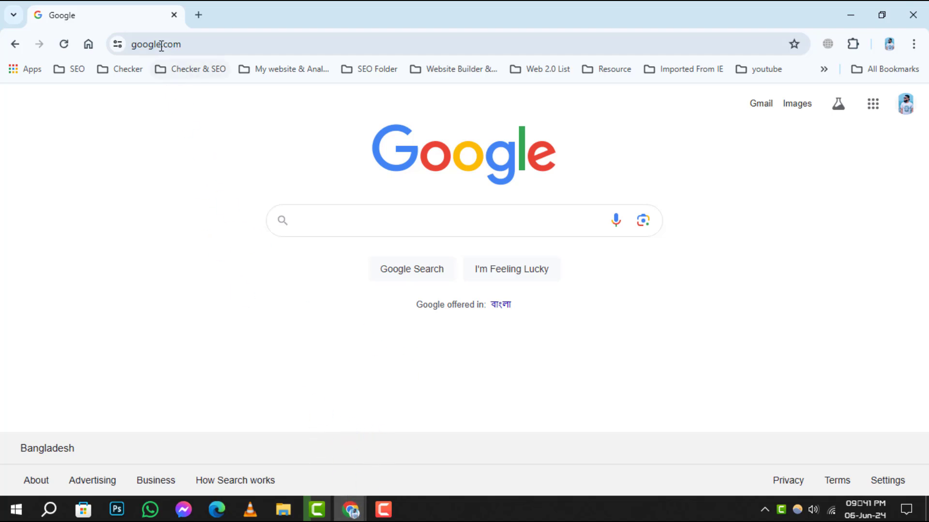
mouse_move(803, 240)
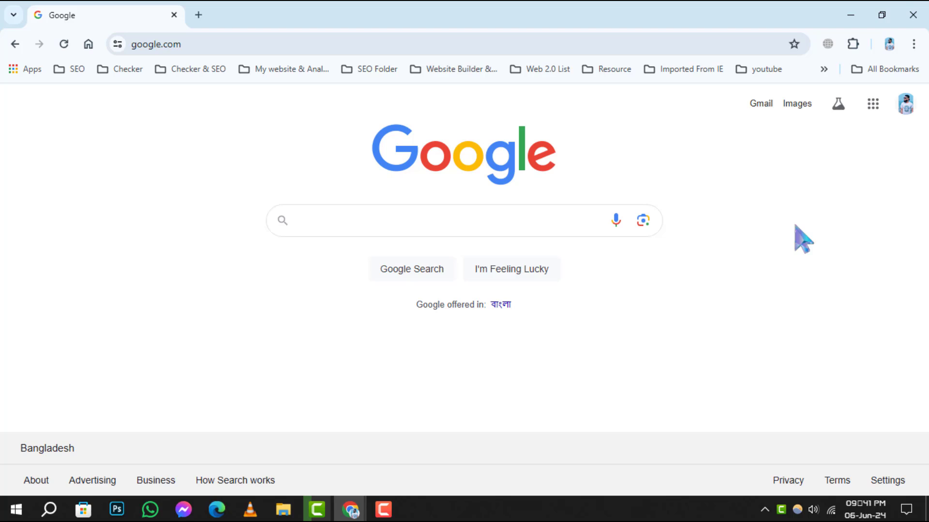
- Navigate via the menu's Extensions > Manage Extensions to the installed extensions list
left_click(914, 44)
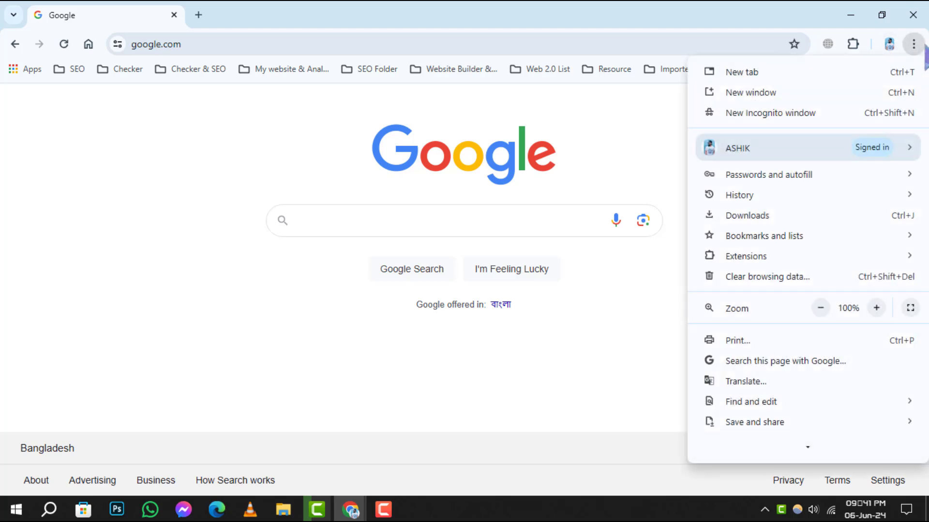
mouse_move(917, 65)
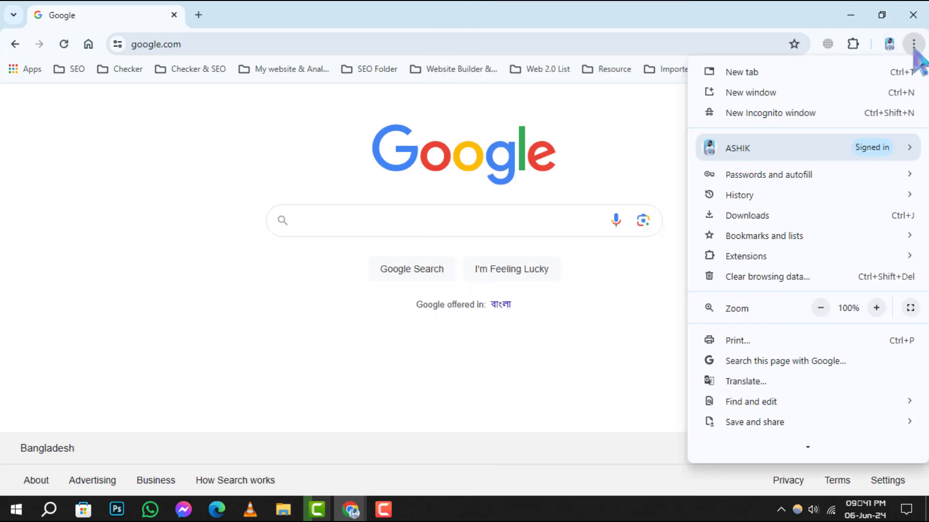
left_click(747, 256)
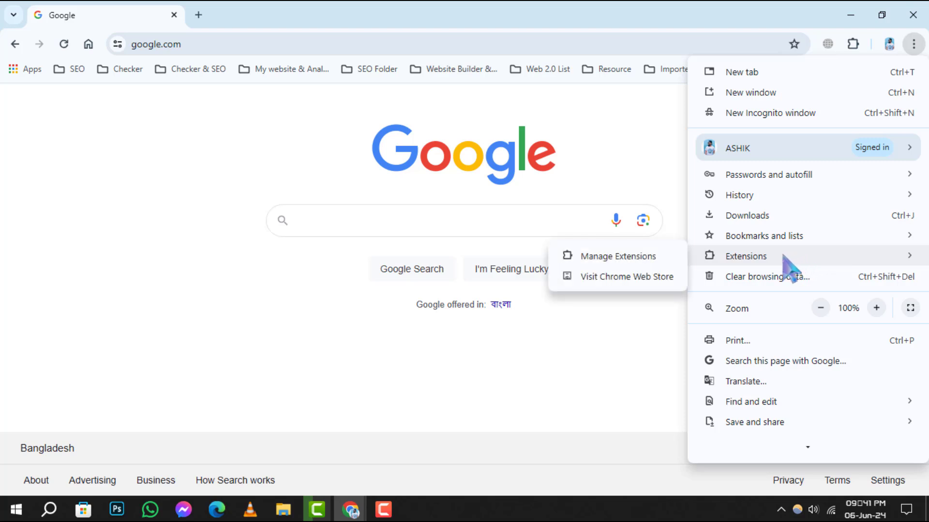
mouse_move(617, 256)
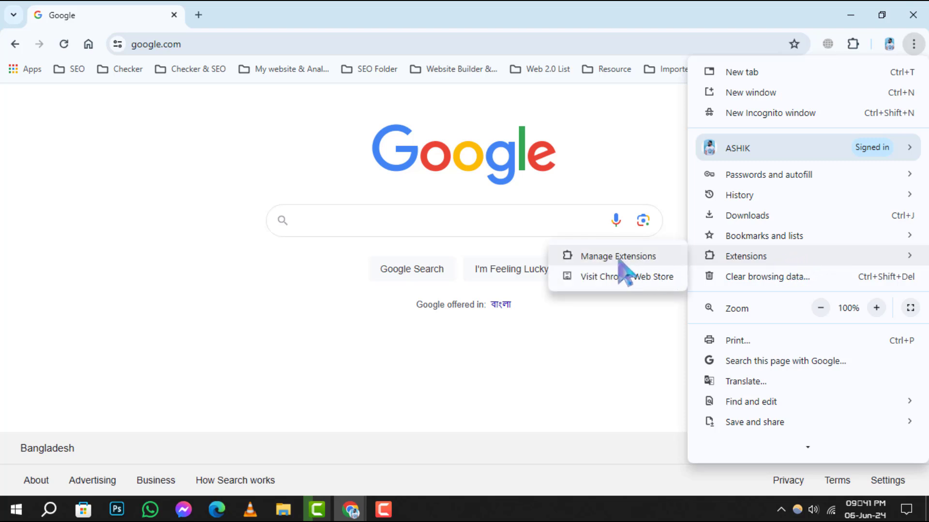
left_click(616, 256)
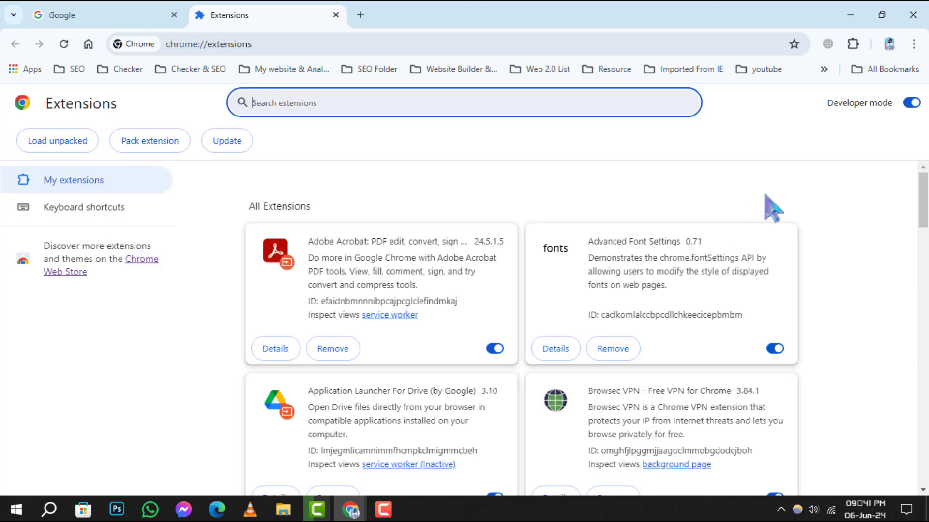
scroll("down", 3)
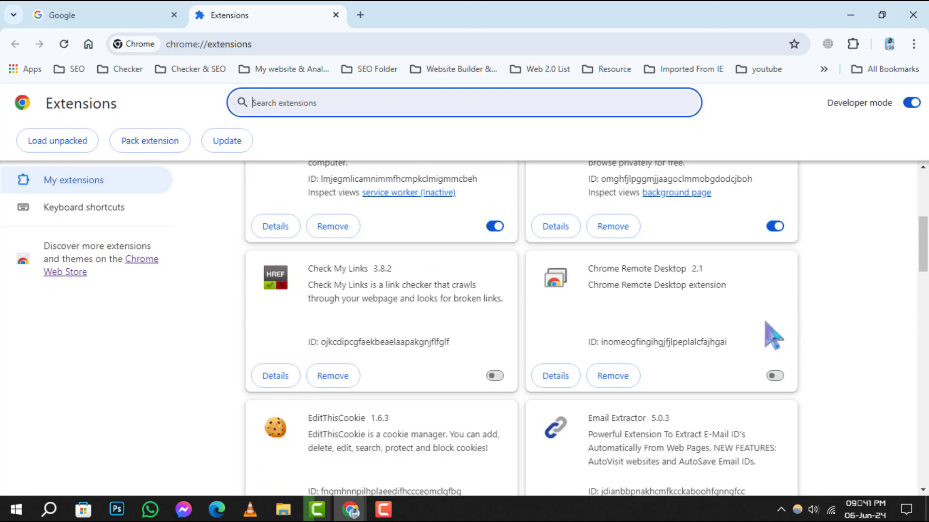
double_click(636, 268)
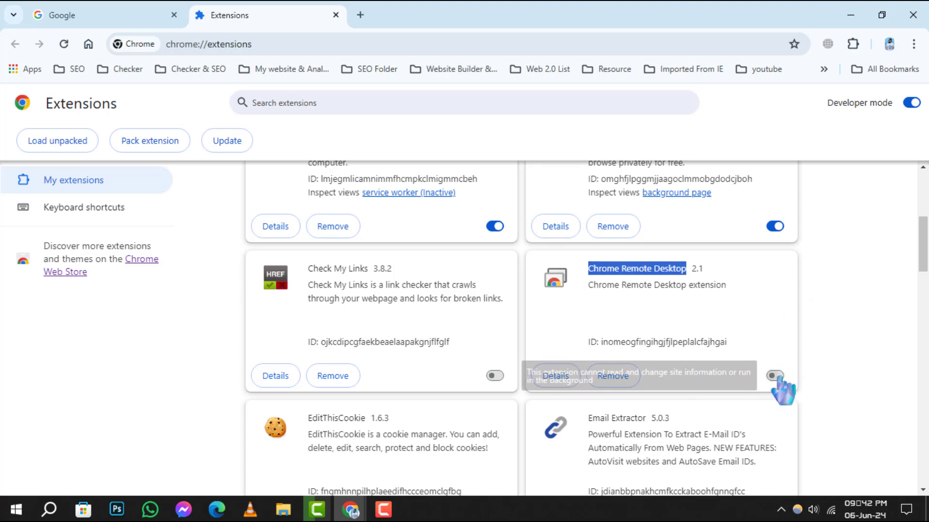
left_click(774, 376)
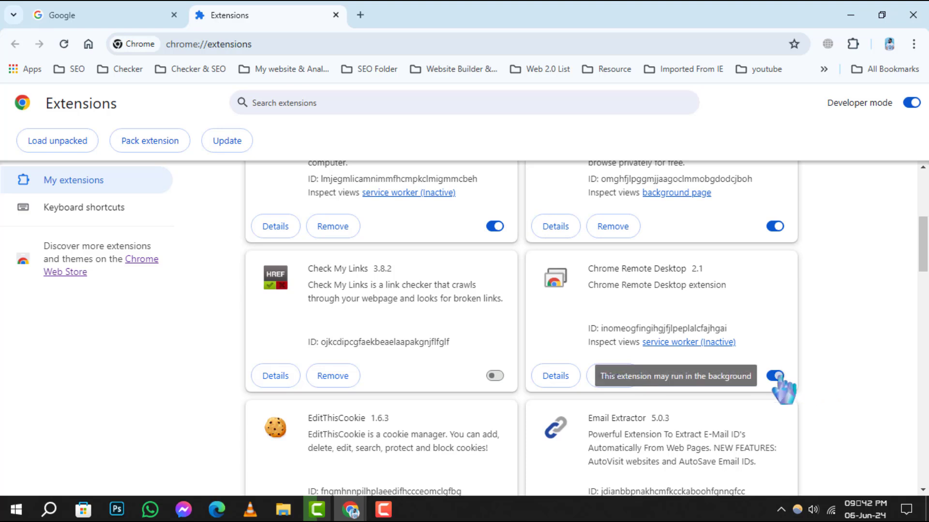
left_click(773, 375)
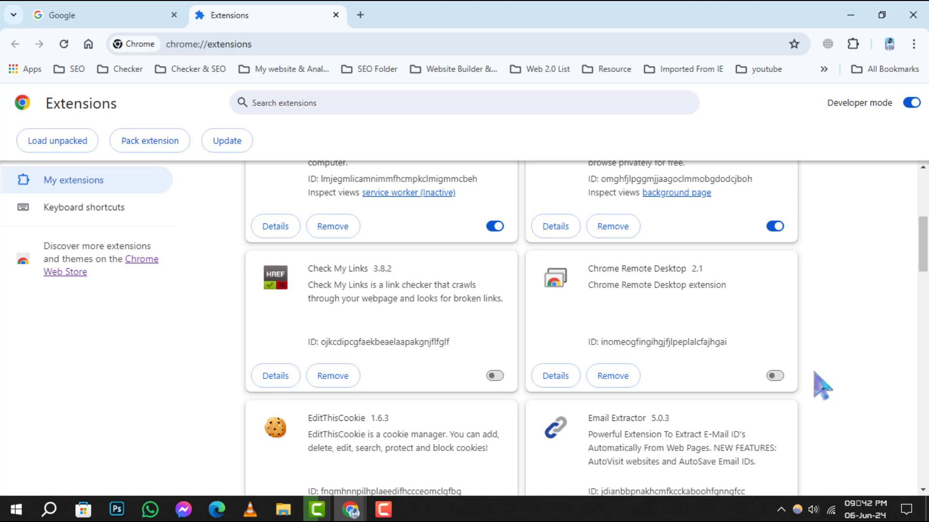
- Choose Remove on the Chrome Remote Desktop card to show its removal confirmation
left_click(612, 375)
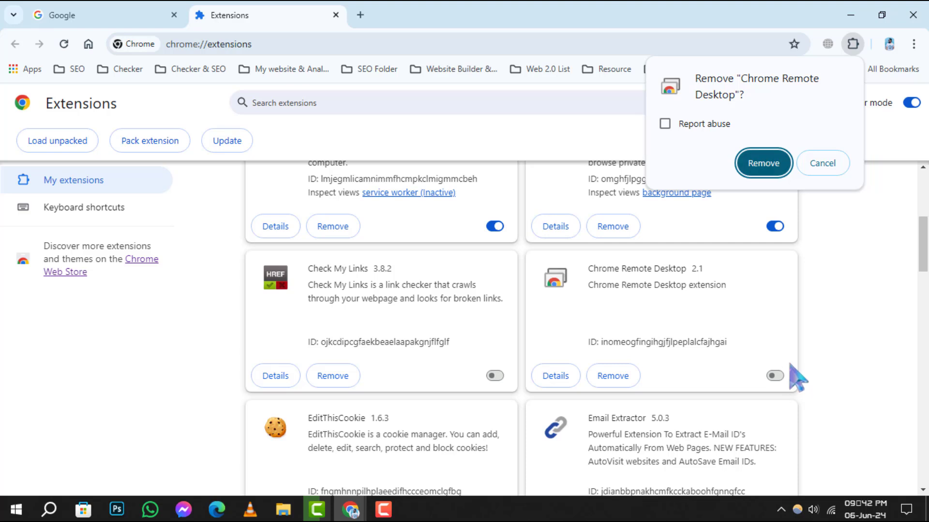
mouse_move(764, 163)
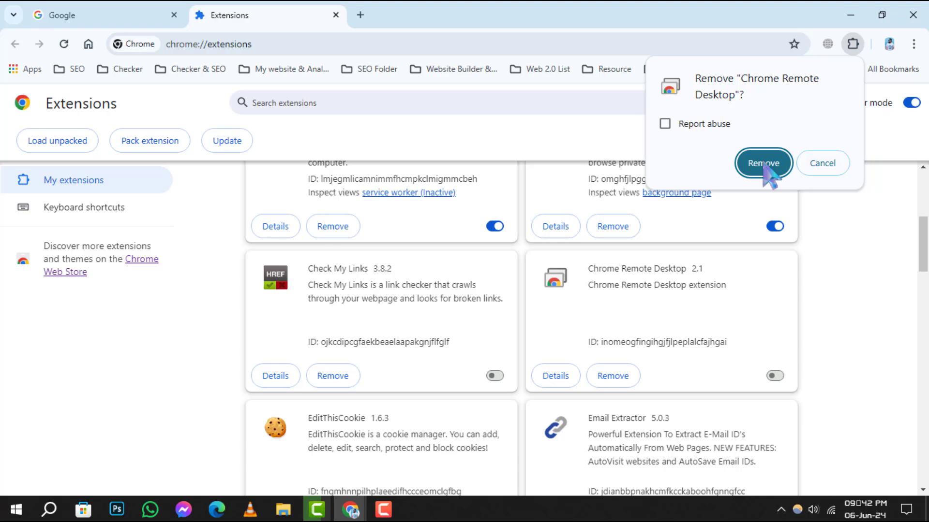
mouse_move(773, 182)
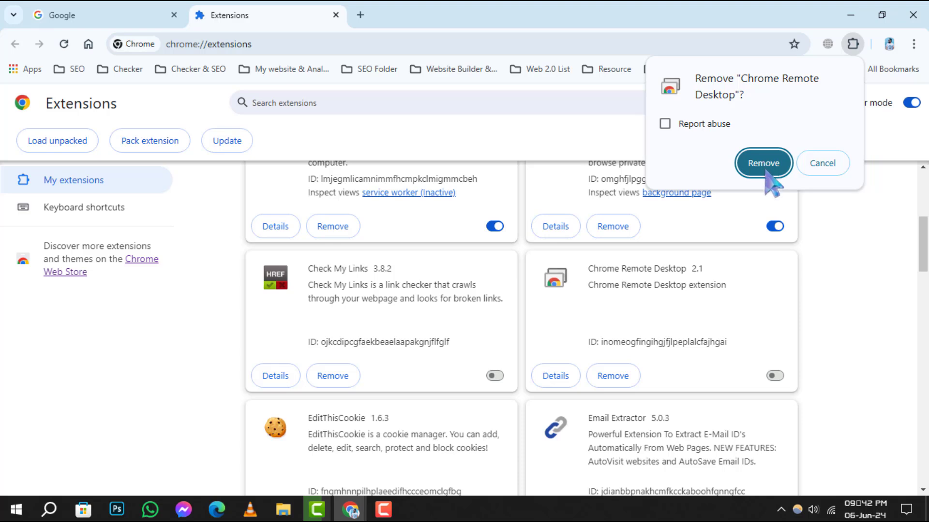
mouse_move(823, 180)
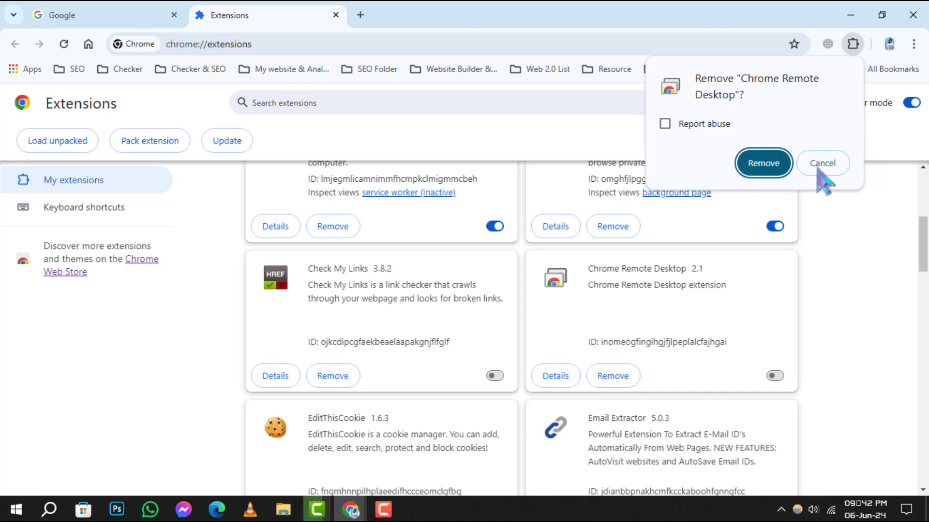